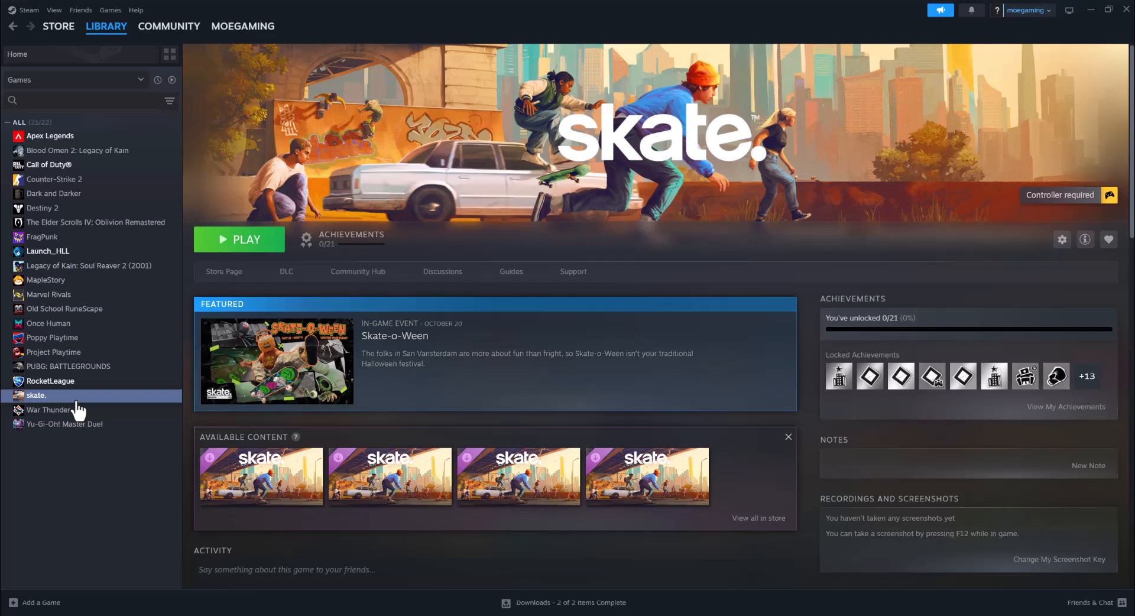
# Browse skate.'s installed files on disk down to the _Installer\EAAntiCheat folder.
pyautogui.rightClick(36, 395)
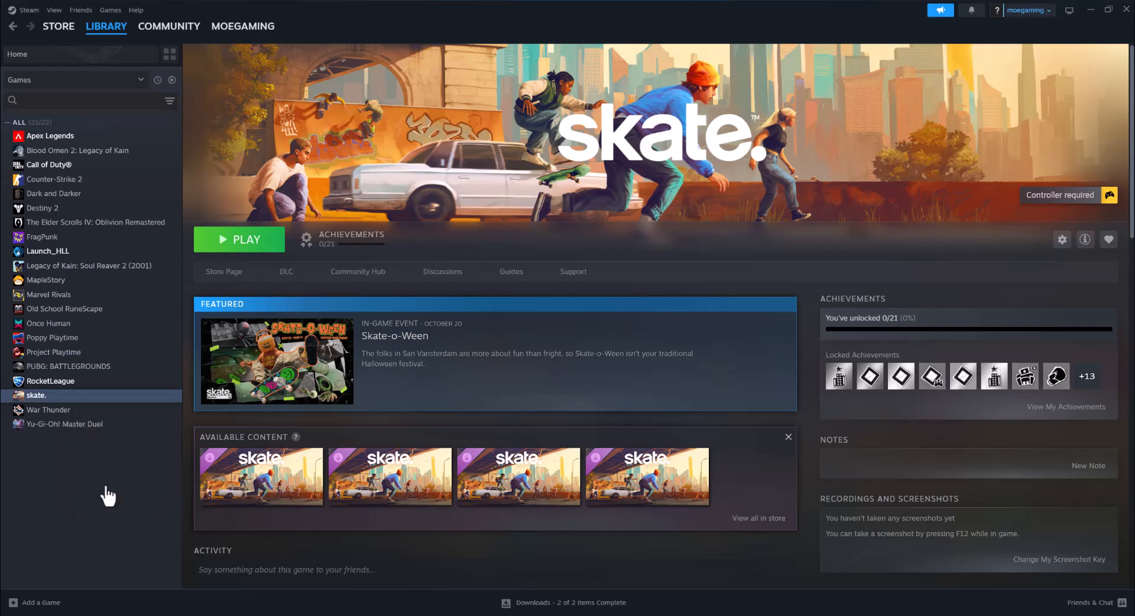
pyautogui.click(1062, 239)
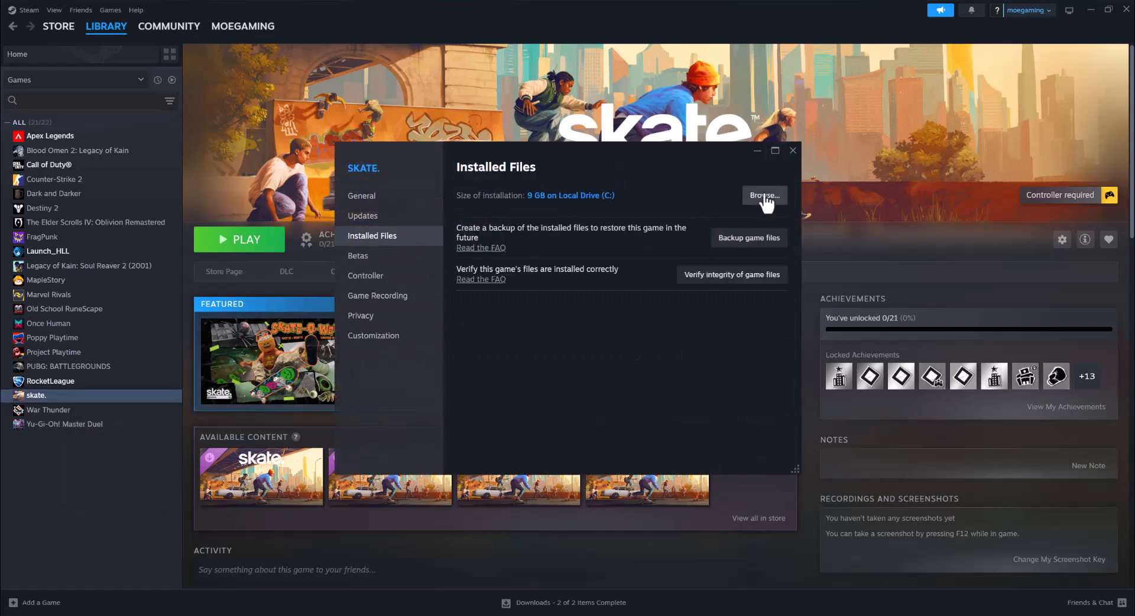
pyautogui.click(764, 196)
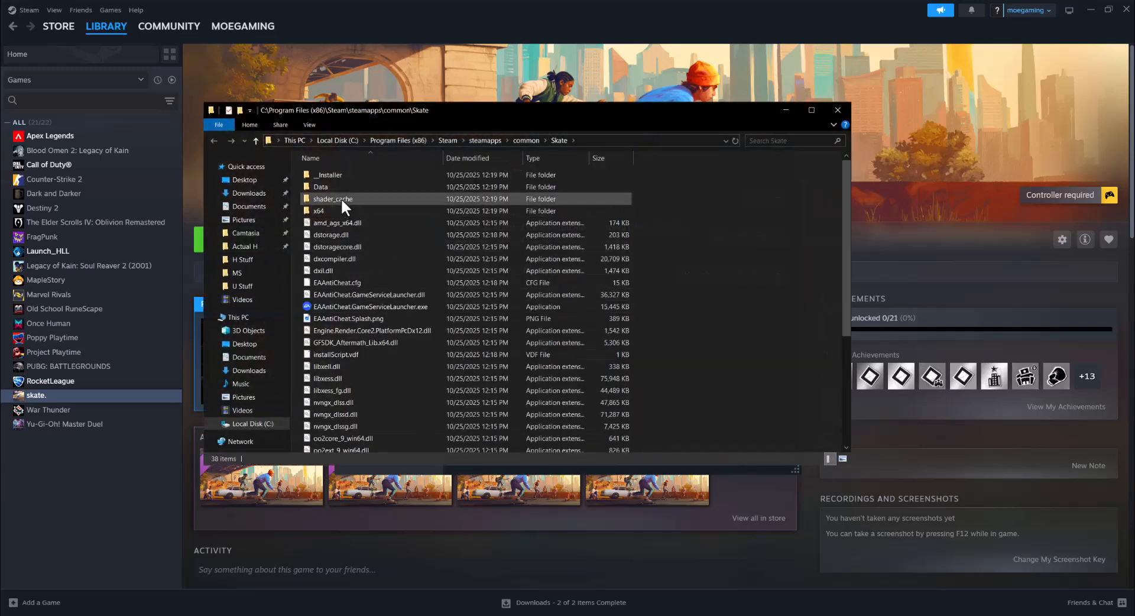
pyautogui.doubleClick(328, 174)
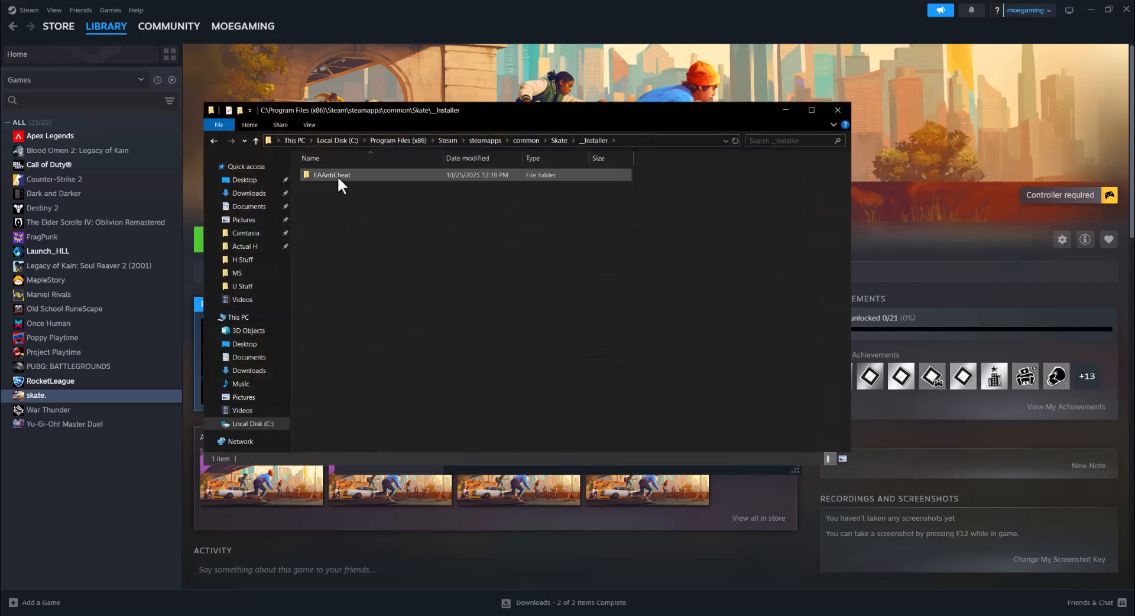
pyautogui.doubleClick(332, 175)
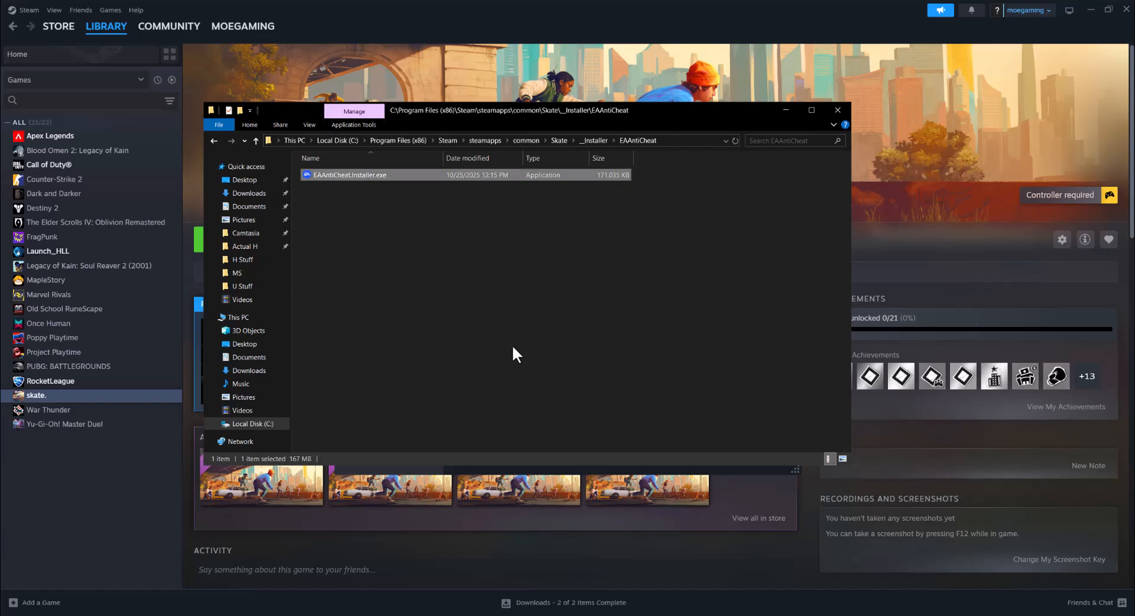
# Run EAAntiCheat.Installer.exe for skate., then close the EA Javelin Anticheat Setup window.
pyautogui.doubleClick(348, 174)
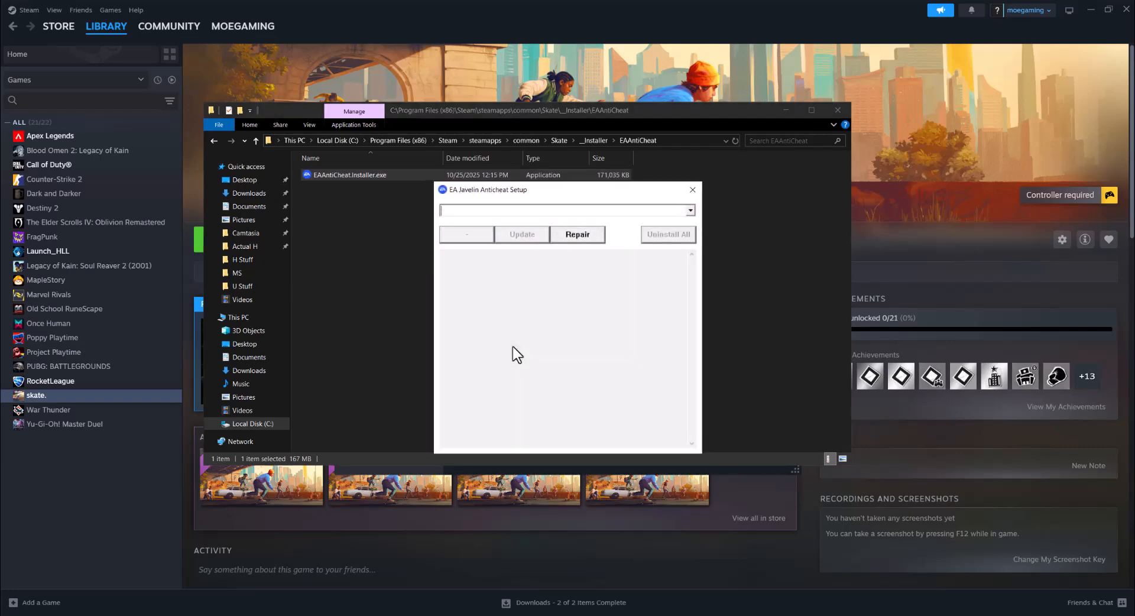
pyautogui.moveTo(541, 268)
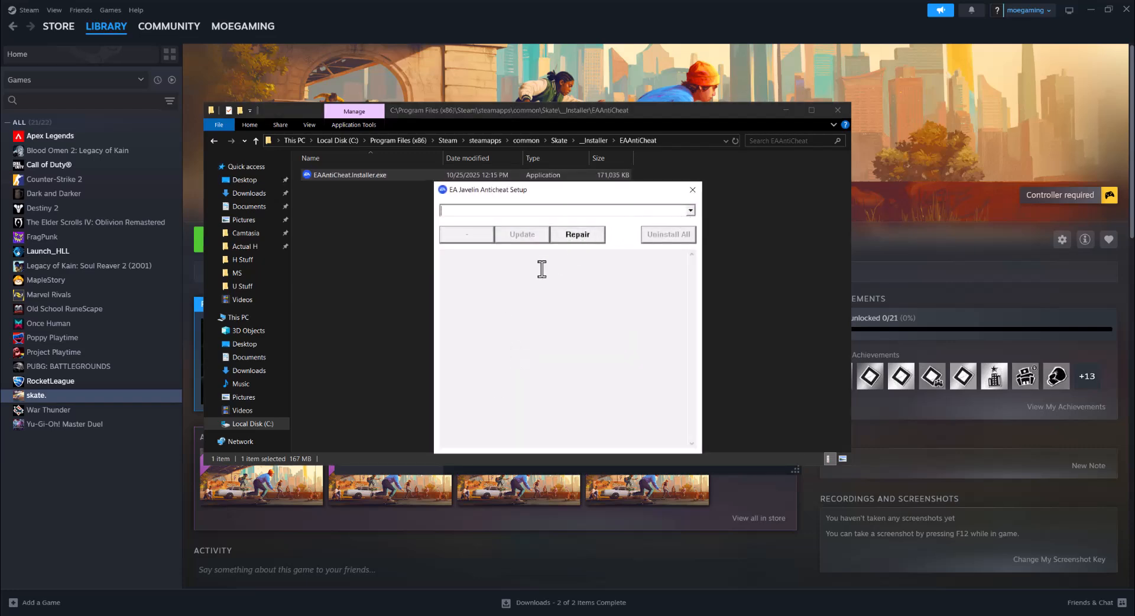
pyautogui.click(577, 233)
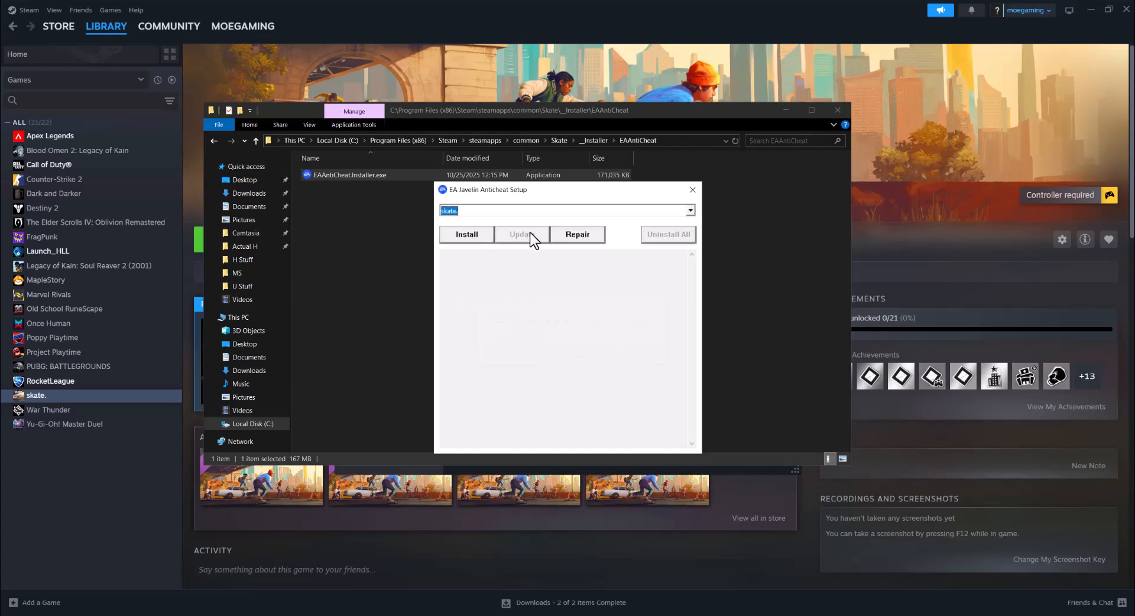
pyautogui.moveTo(494, 238)
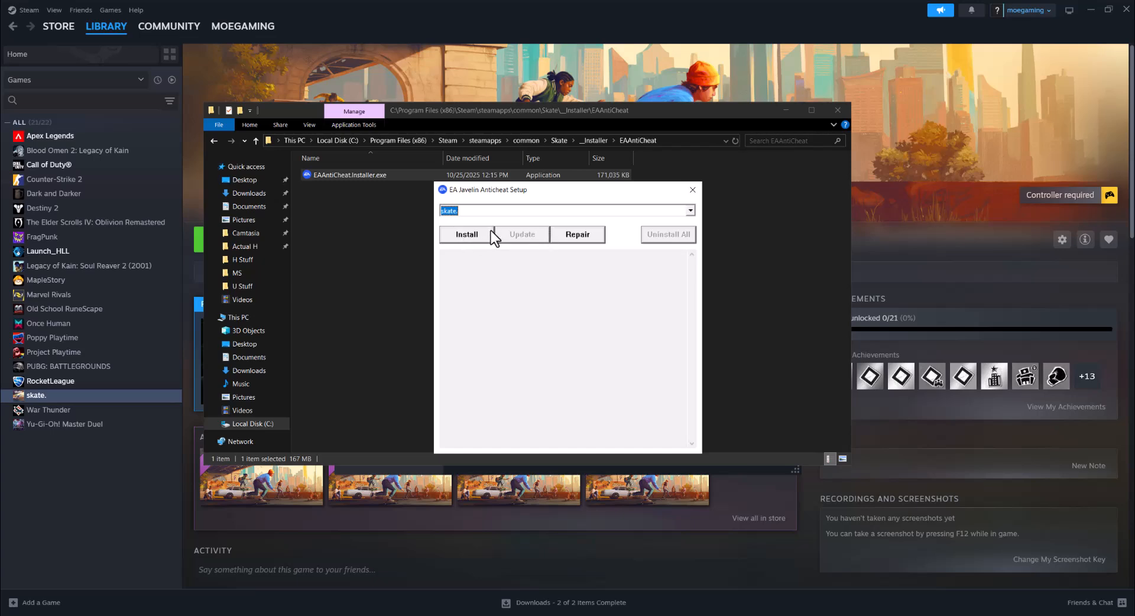
pyautogui.moveTo(587, 241)
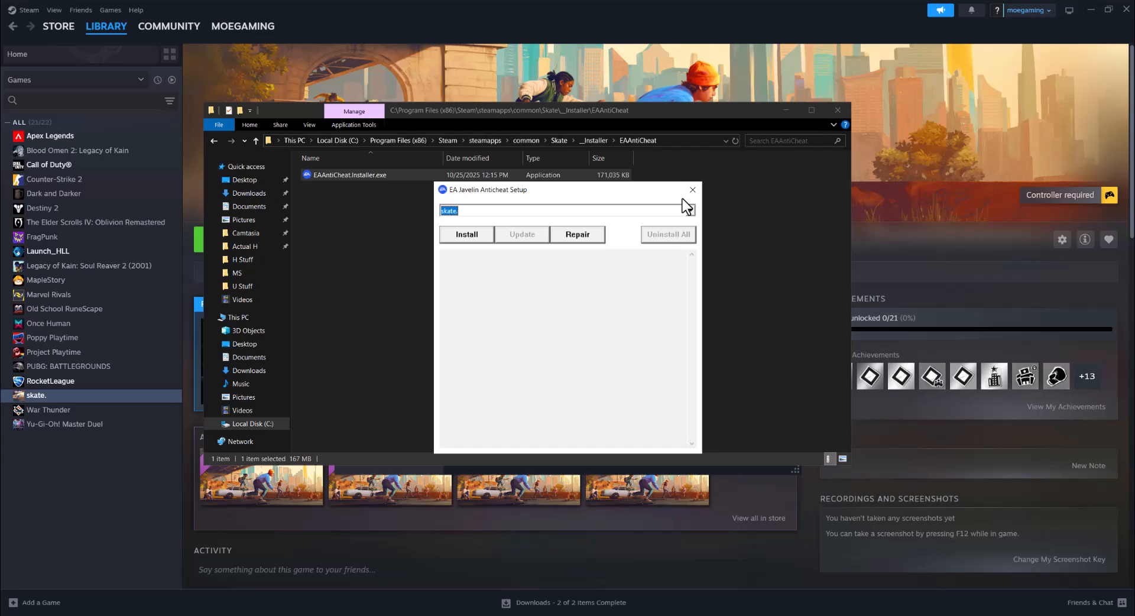
pyautogui.click(576, 233)
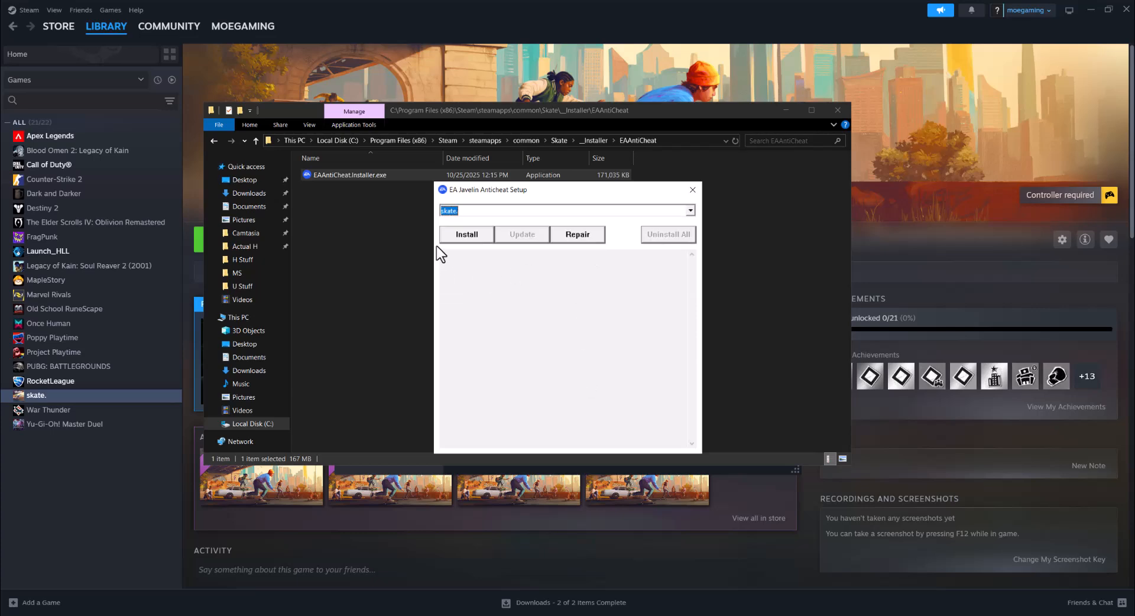
pyautogui.click(691, 189)
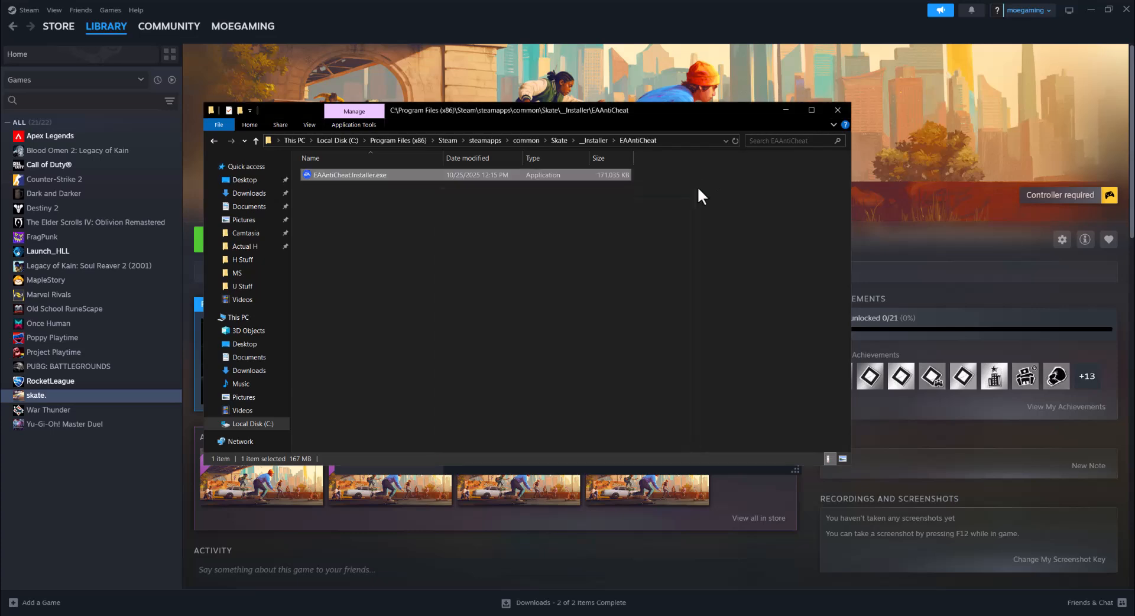
pyautogui.moveTo(554, 141)
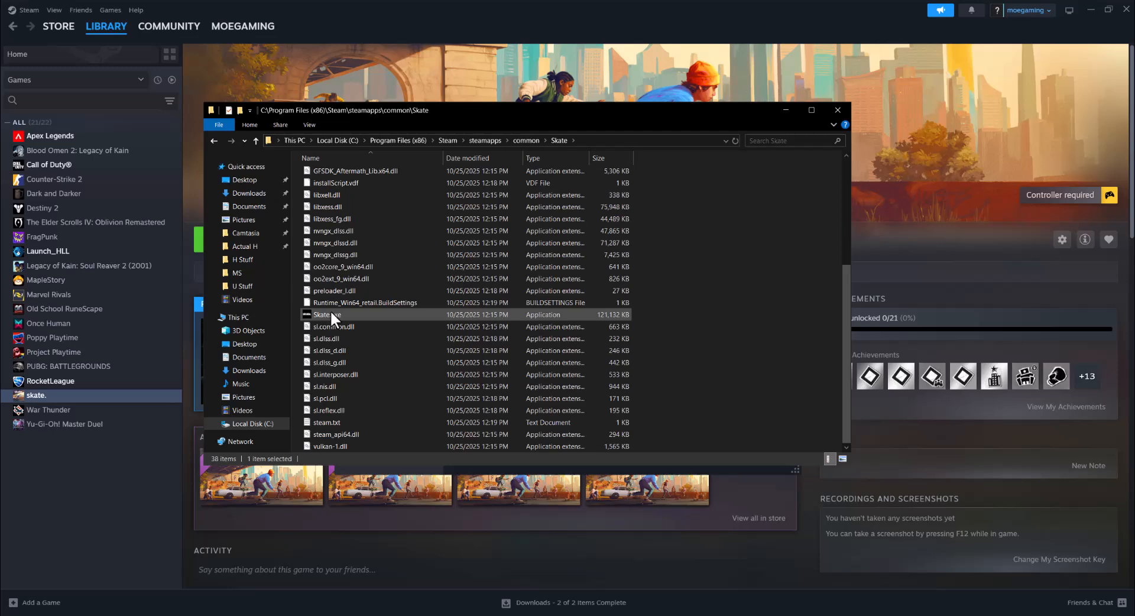
# Tick 'Run this program as an administrator' in Skate.exe's Compatibility properties.
pyautogui.rightClick(324, 313)
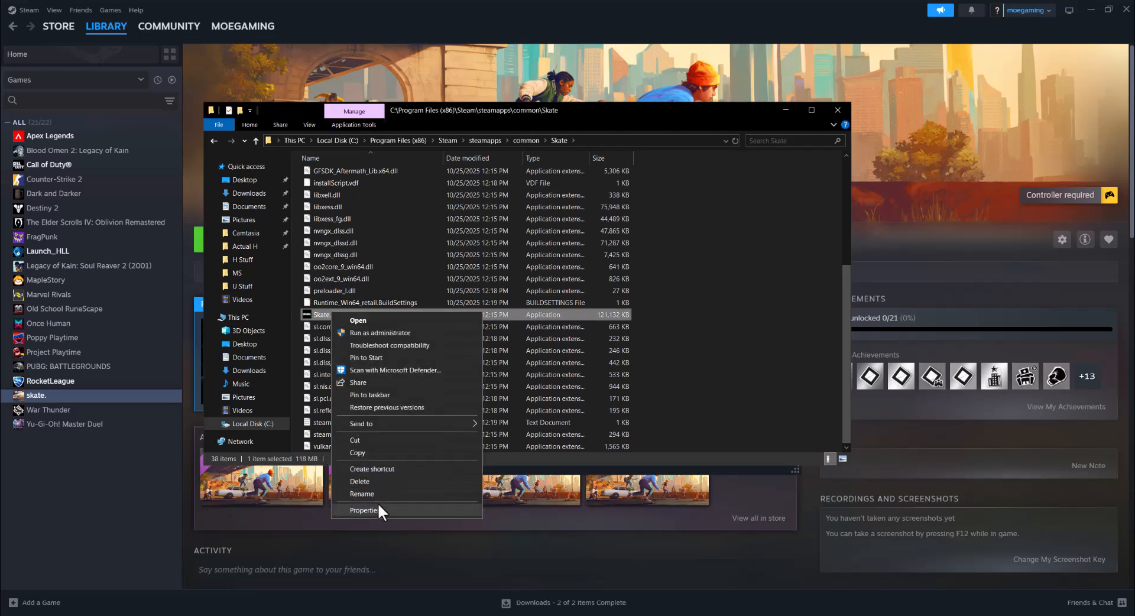
pyautogui.click(364, 510)
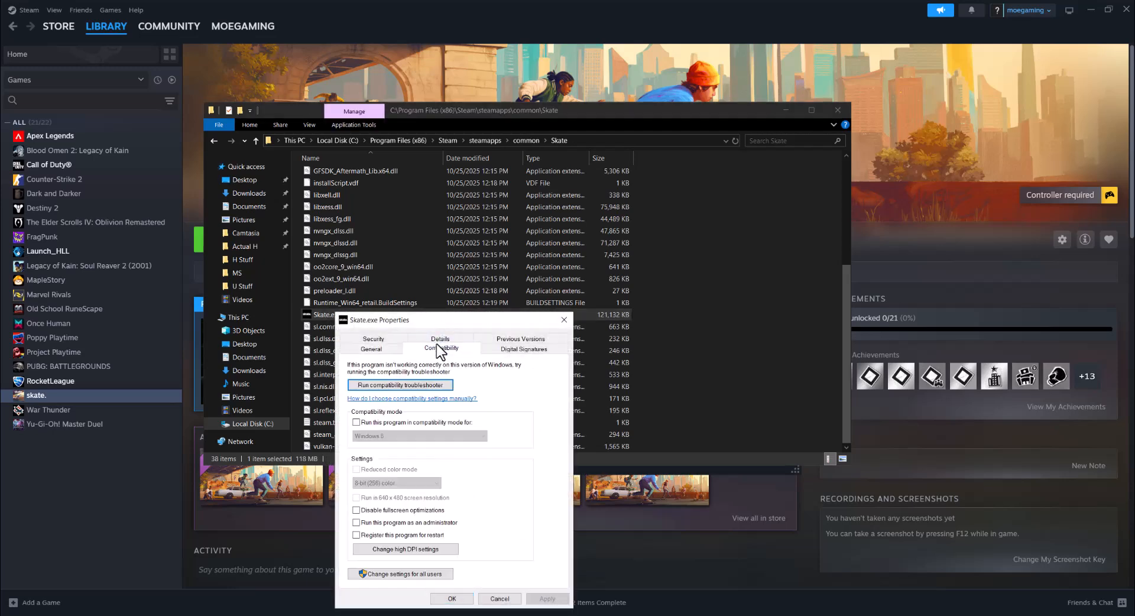
pyautogui.click(355, 522)
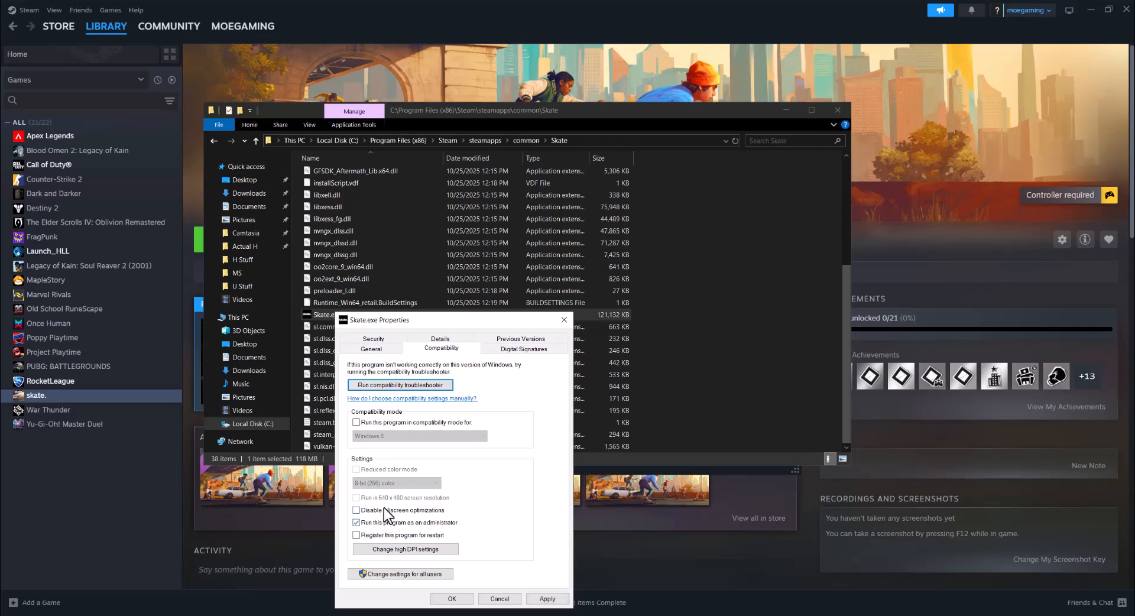